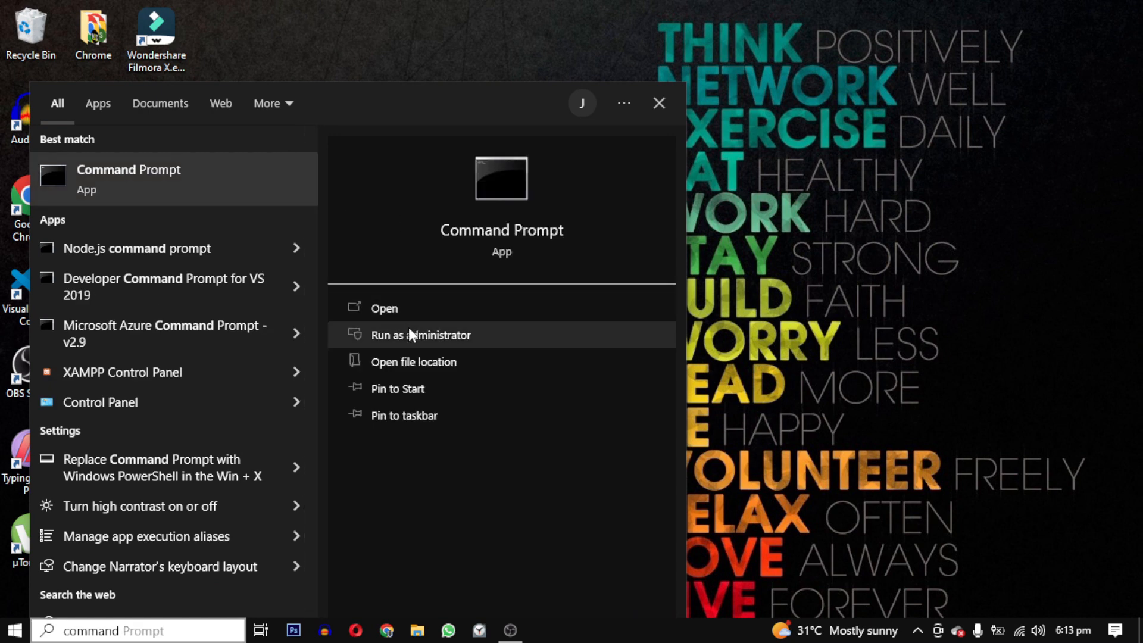
Launch Command Prompt as administrator and approve the User Account Control prompt.
left_click(422, 334)
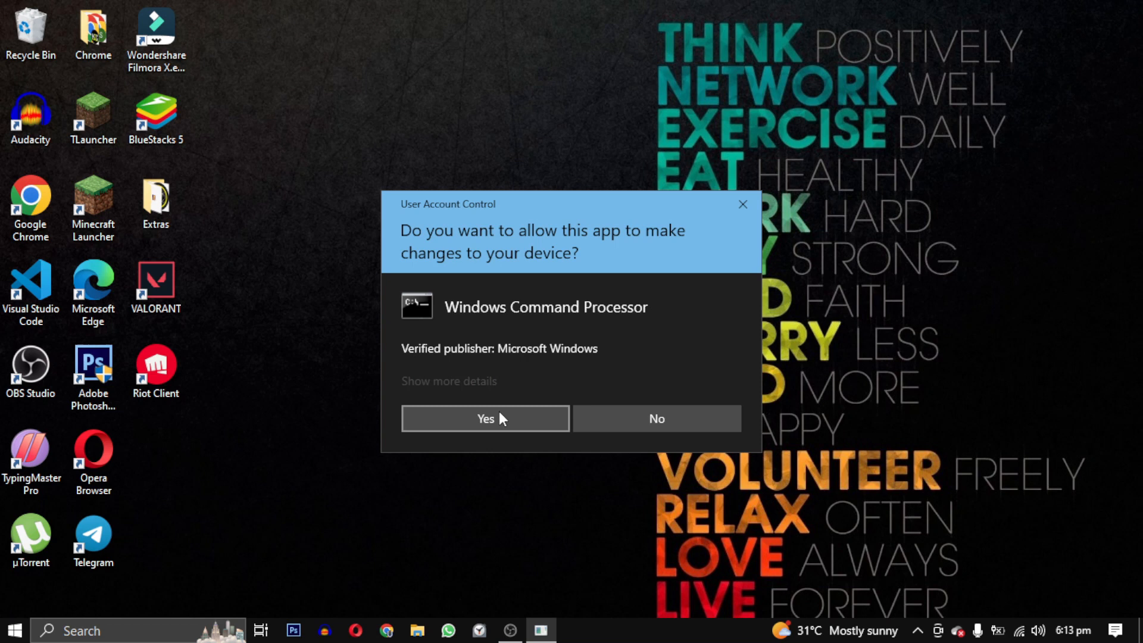
left_click(485, 418)
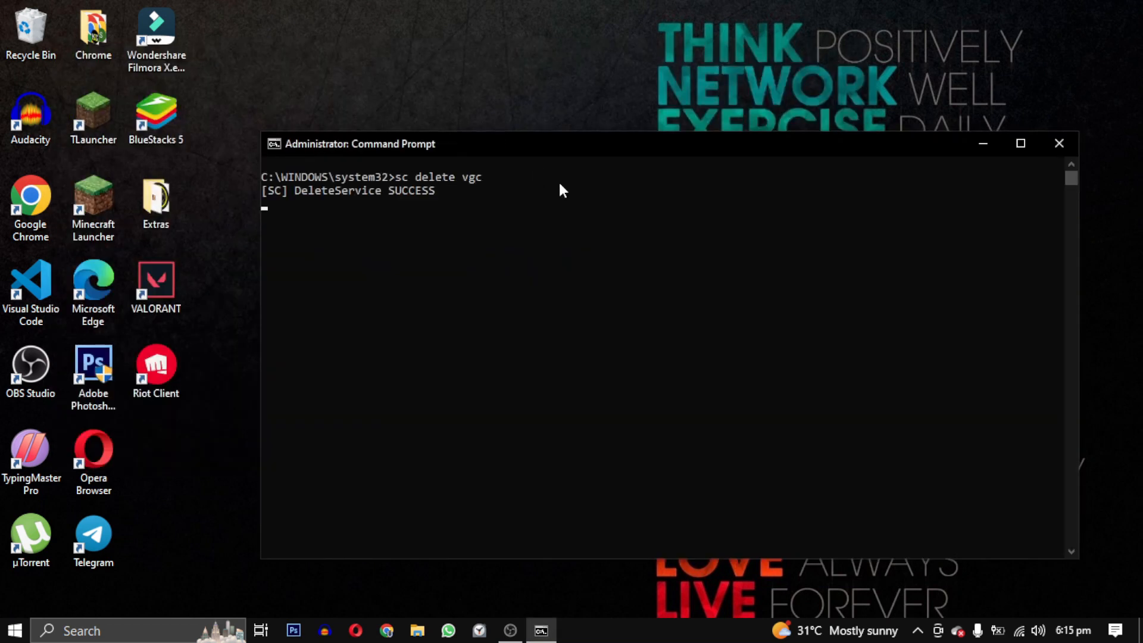
Run 'sc delete vgc' so the service deletion reports DeleteService SUCCESS.
type("sc de")
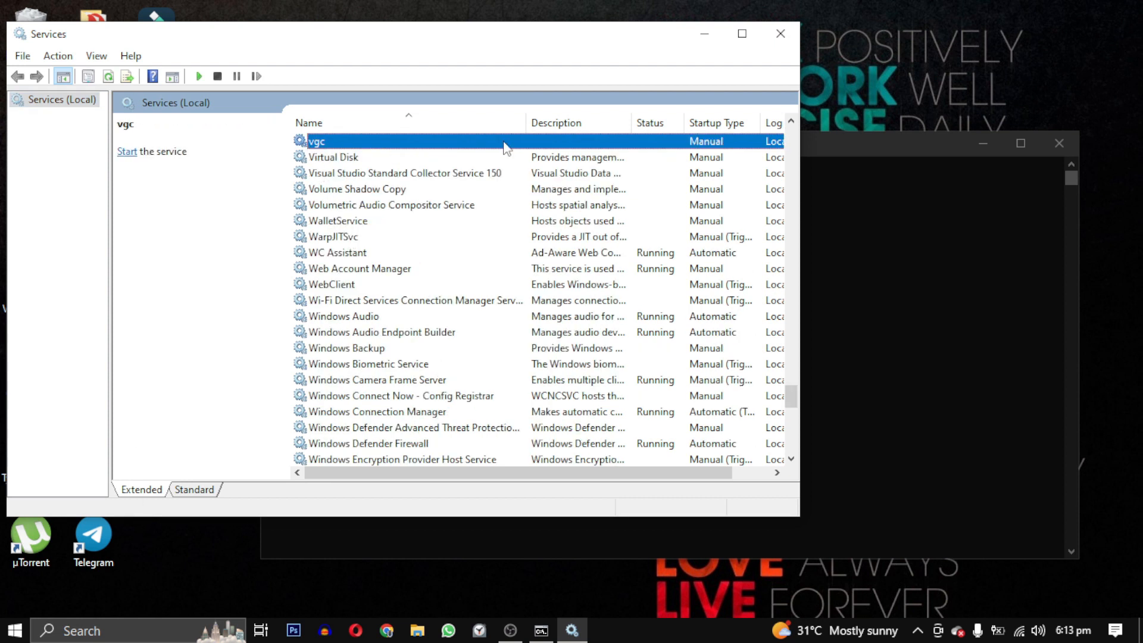
mouse_move(727, 79)
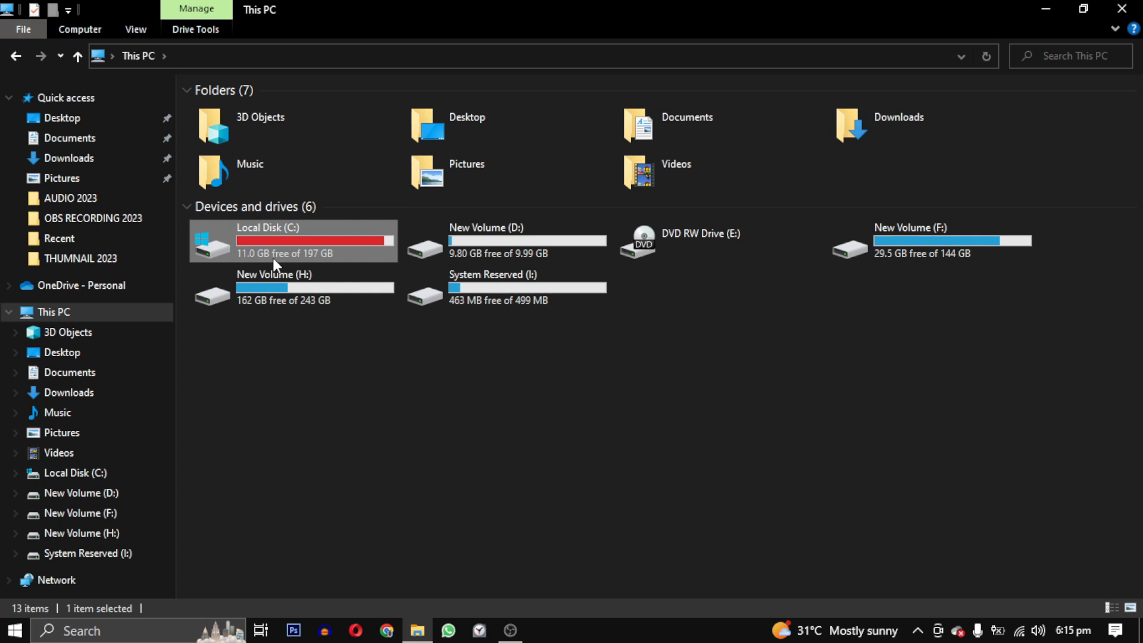
Navigate to C:\Program Files\Riot Vanguard in File Explorer.
double_click(292, 241)
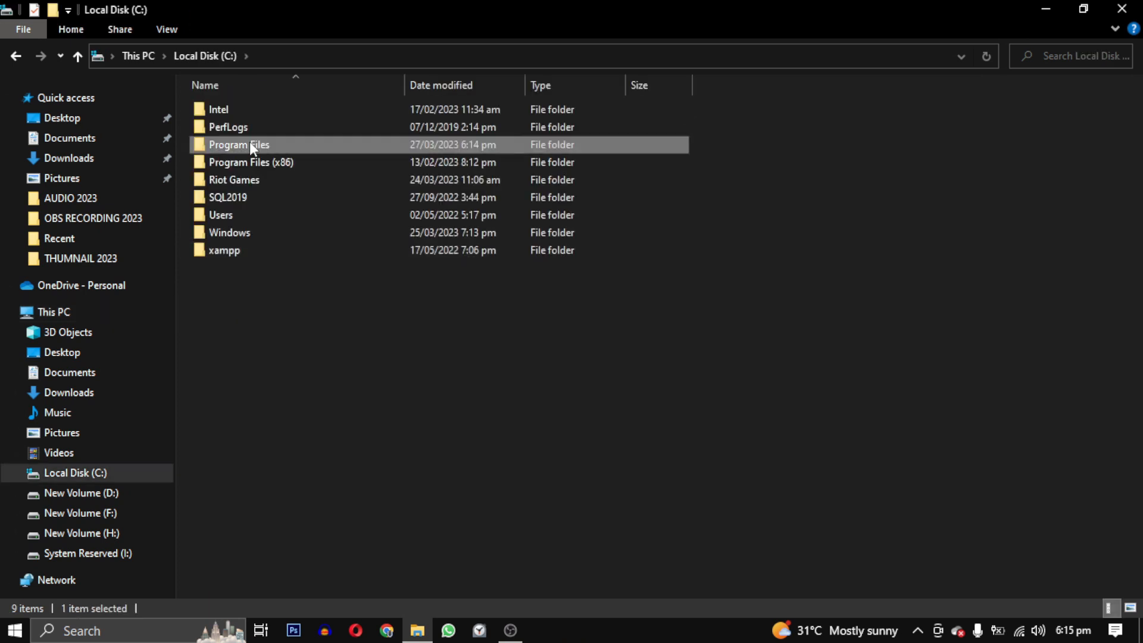
double_click(239, 144)
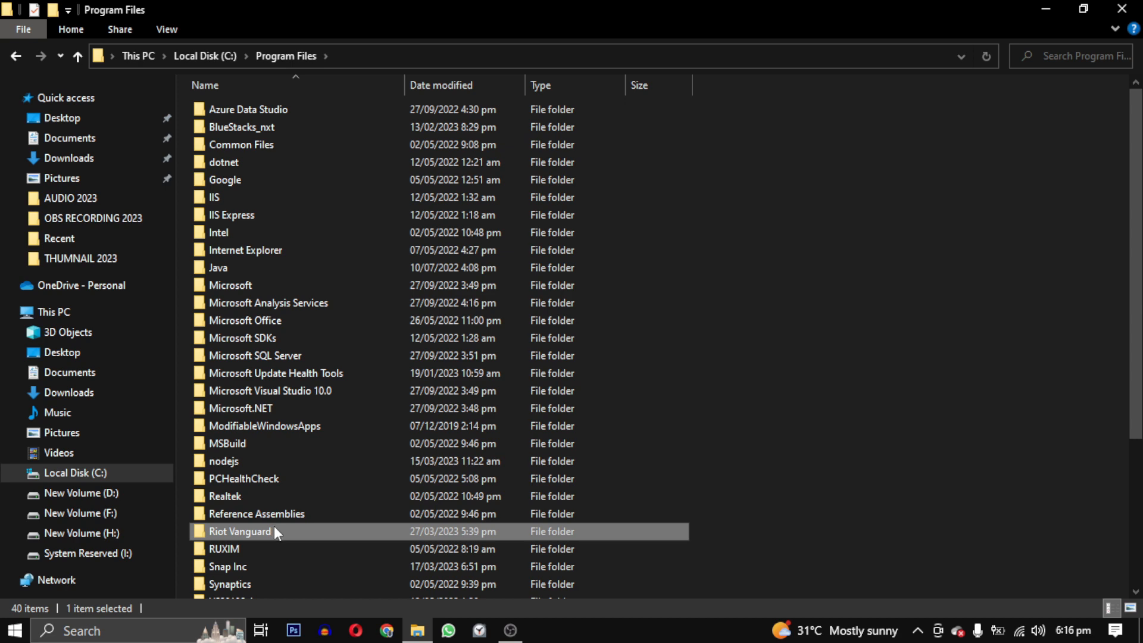
double_click(241, 531)
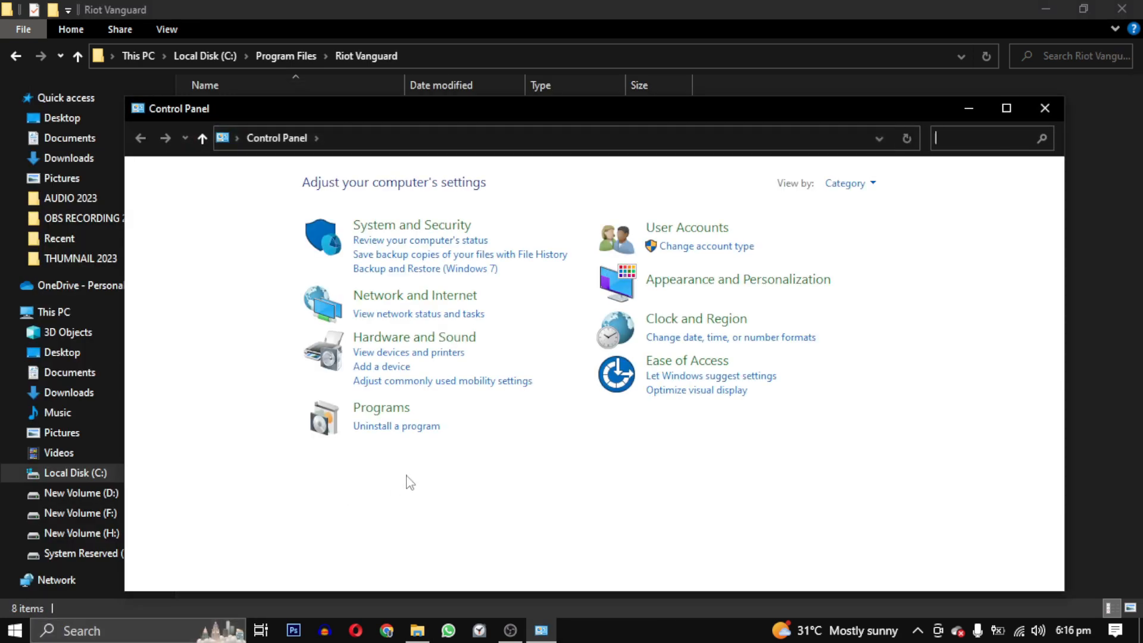
Remove Riot Vanguard from the installed programs list, approving UAC and confirming removal.
left_click(397, 426)
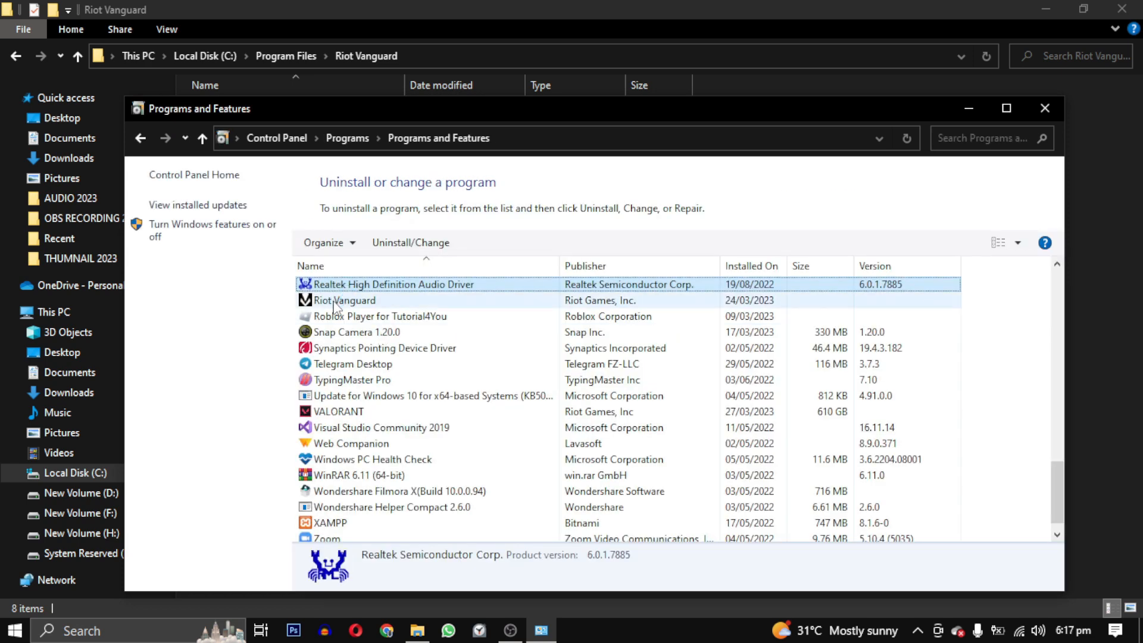
right_click(341, 300)
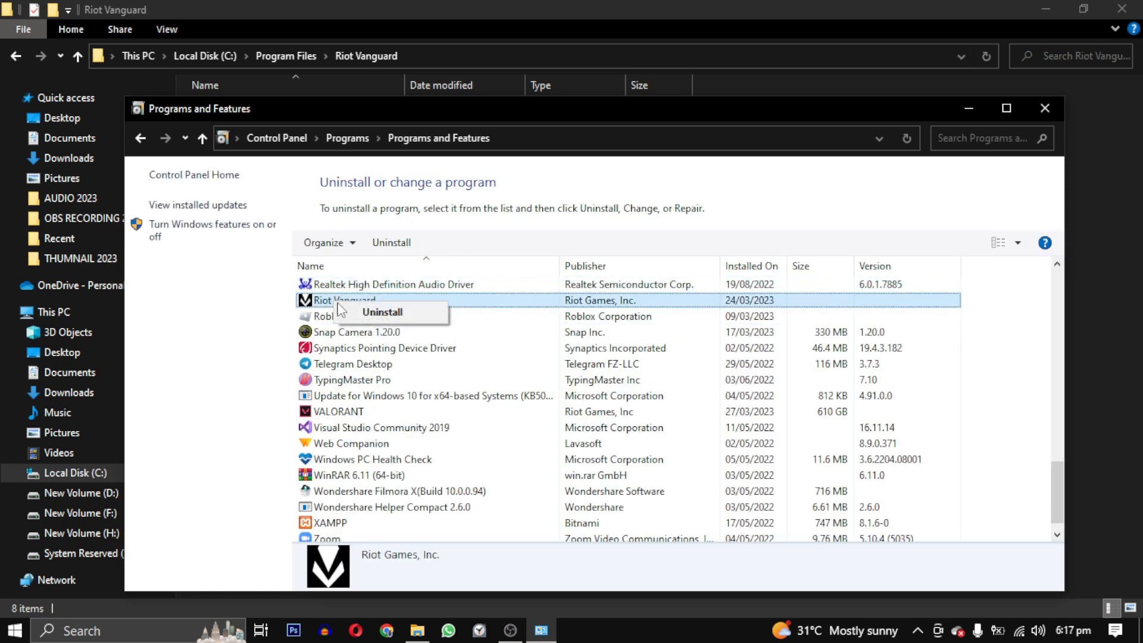
left_click(382, 312)
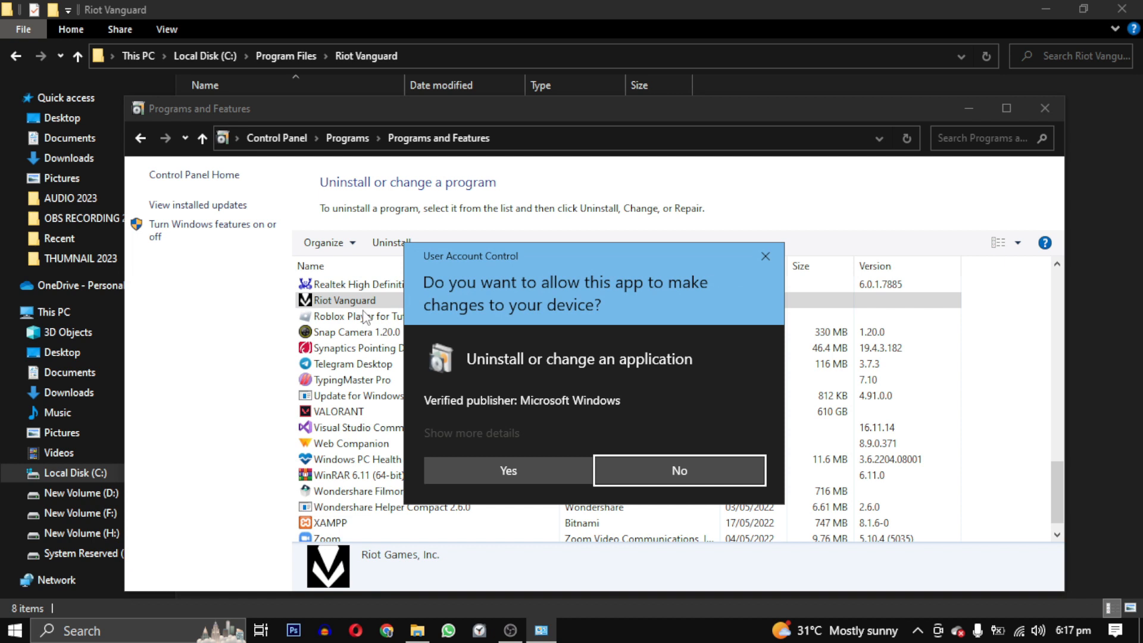
left_click(678, 470)
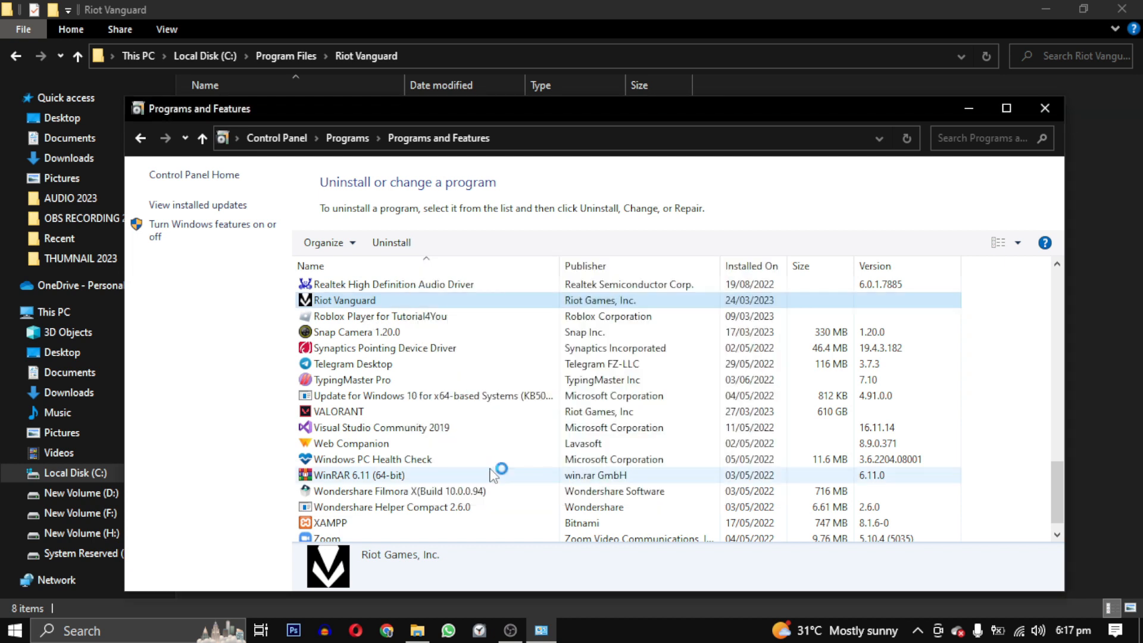
left_click(391, 243)
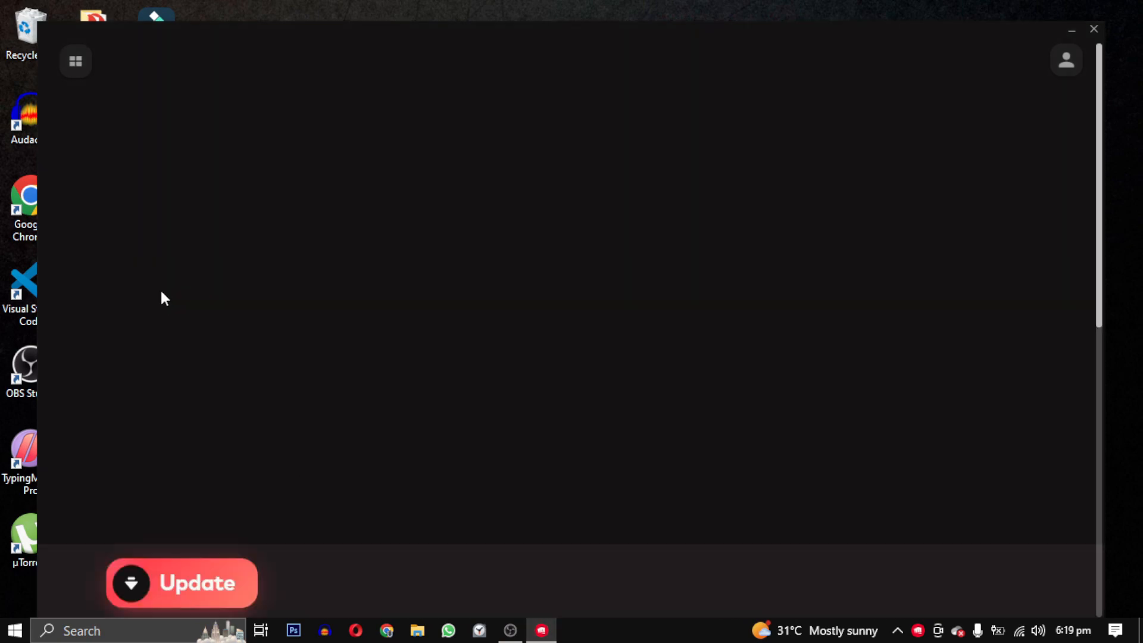
Reinstall Riot Vanguard via the Riot Client update and start the vgc service in Services.
left_click(181, 583)
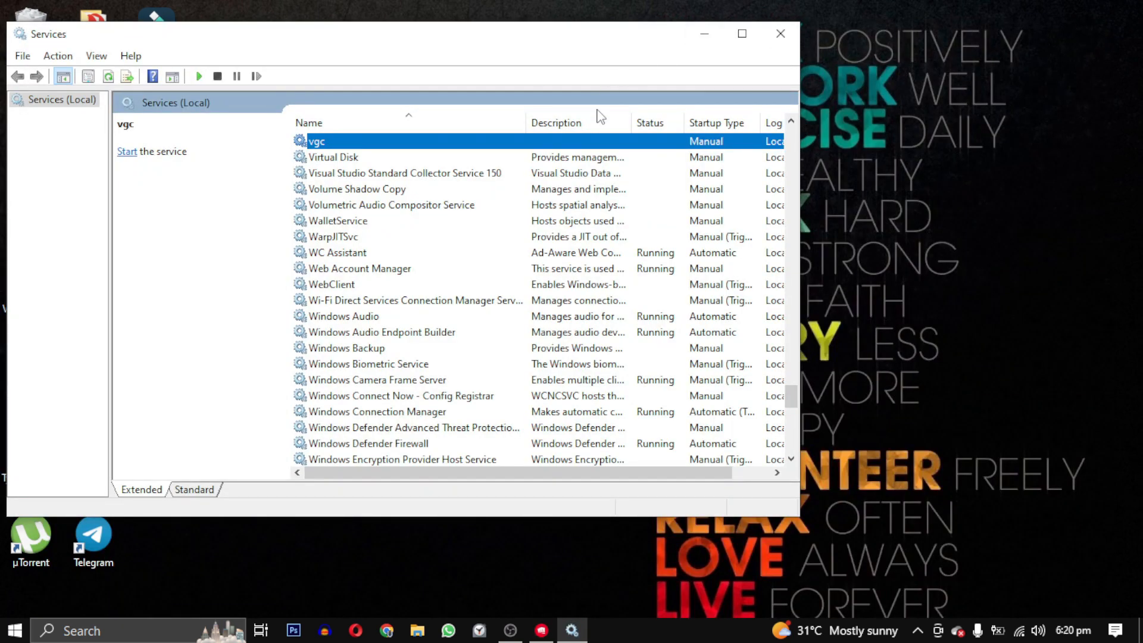
right_click(317, 141)
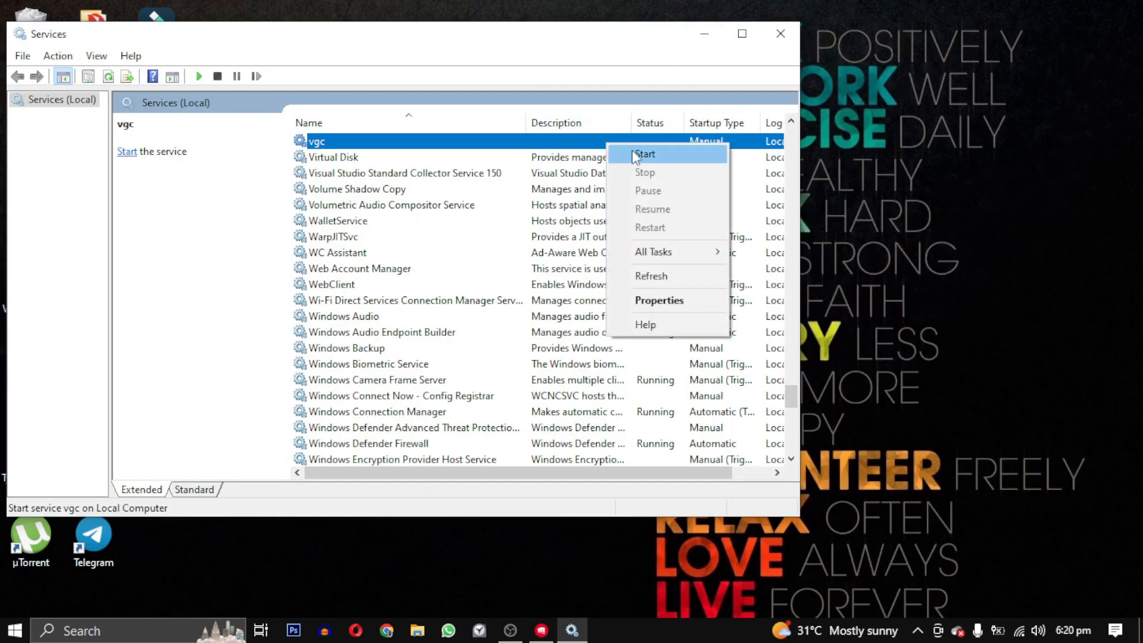
left_click(645, 154)
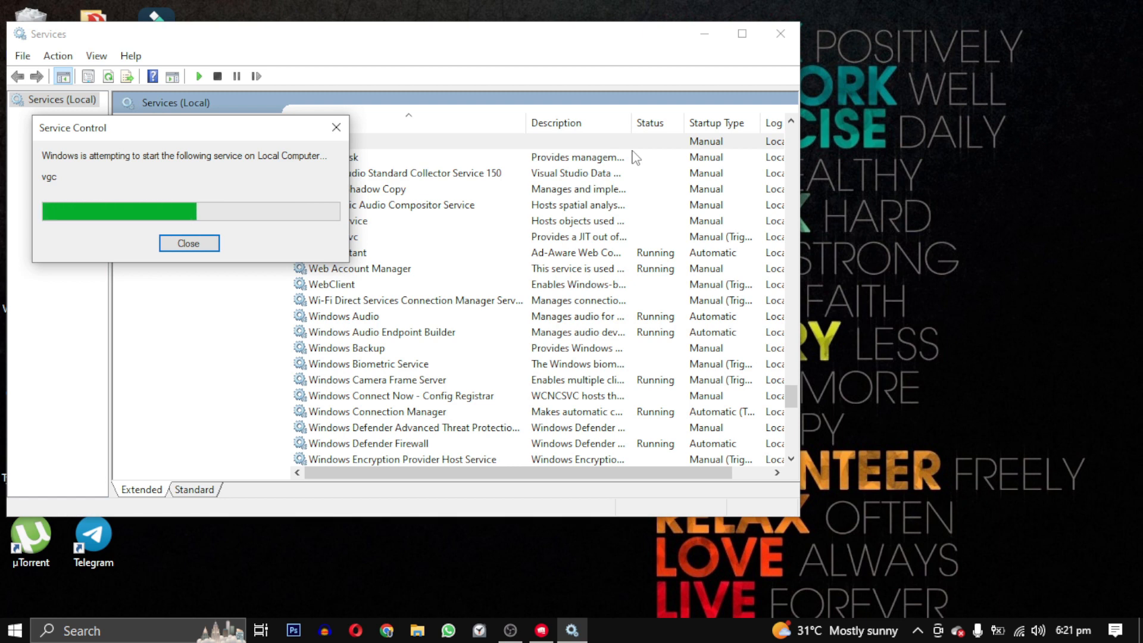
Restart the computer from the Start menu power options.
left_click(14, 630)
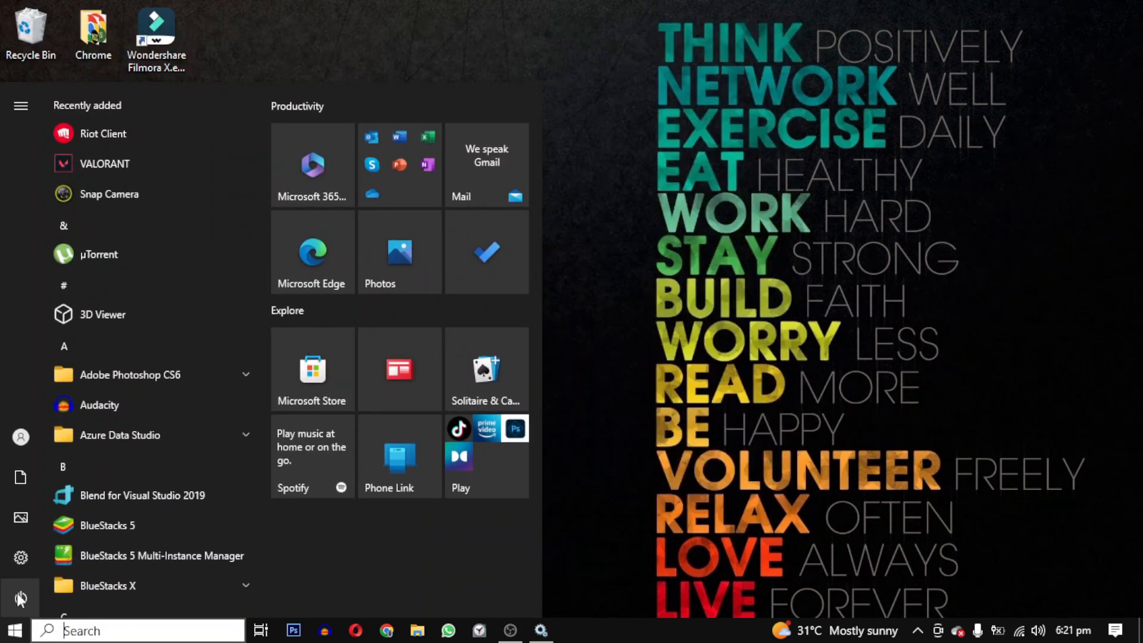
left_click(21, 598)
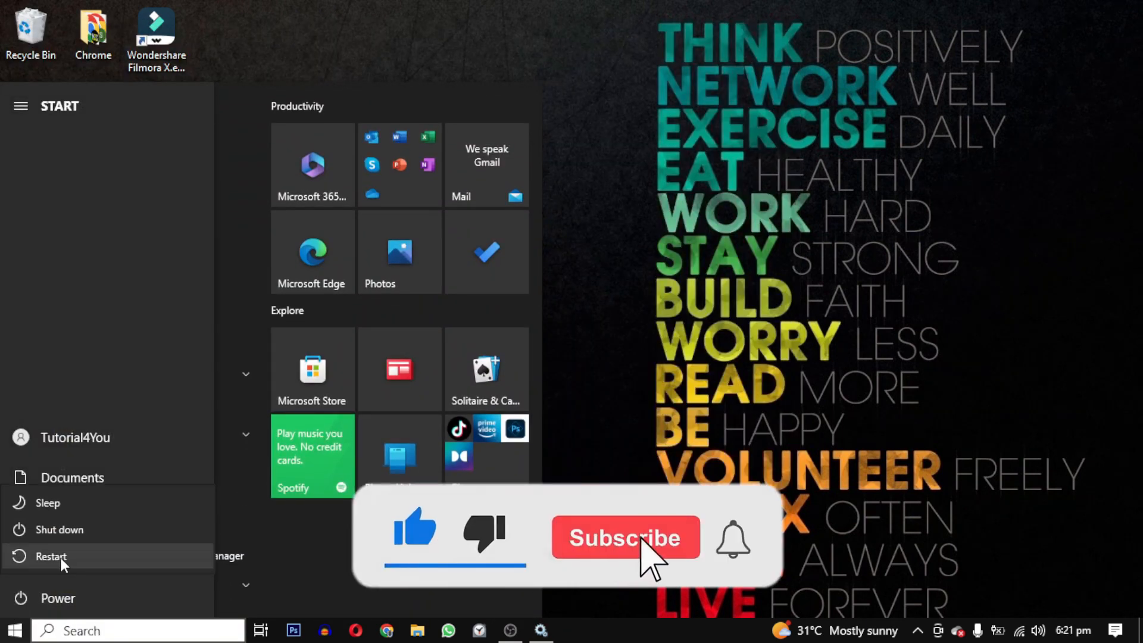
left_click(626, 537)
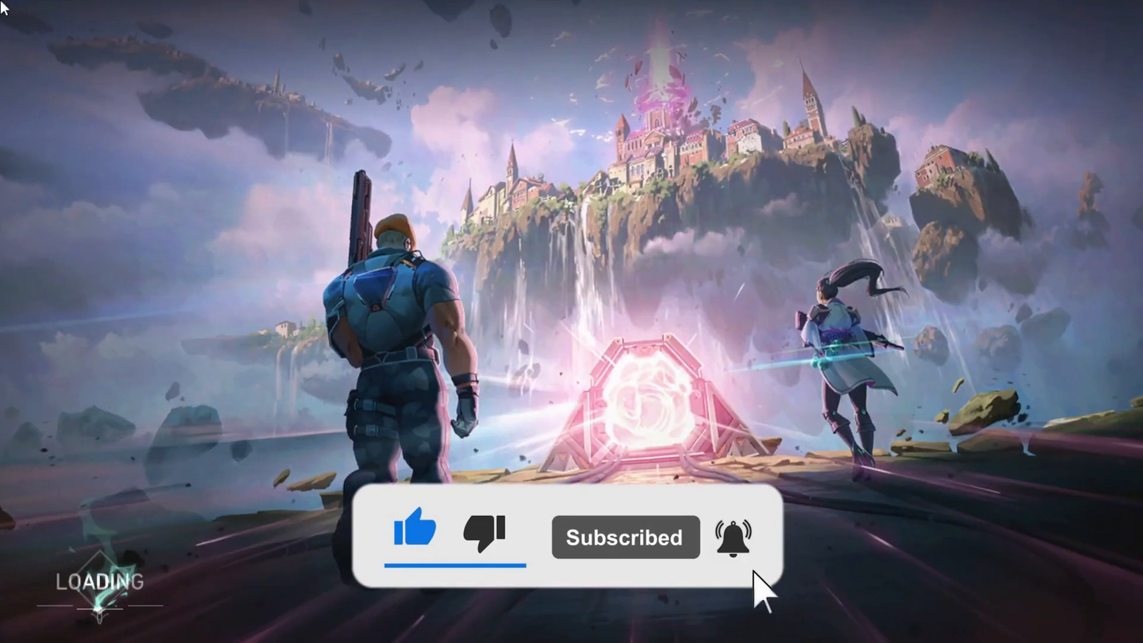